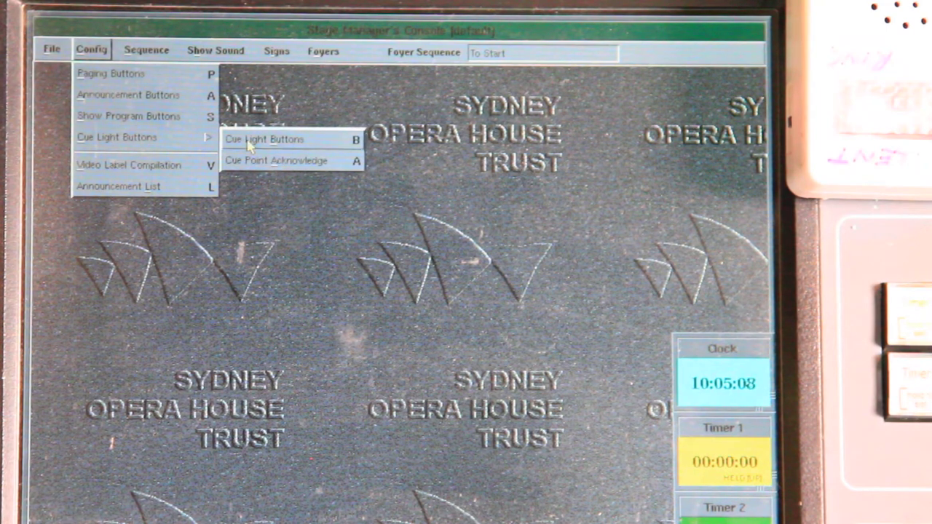
# Open the Cue Light Configuration dialog via Config > Cue Light Buttons.
pyautogui.click(264, 139)
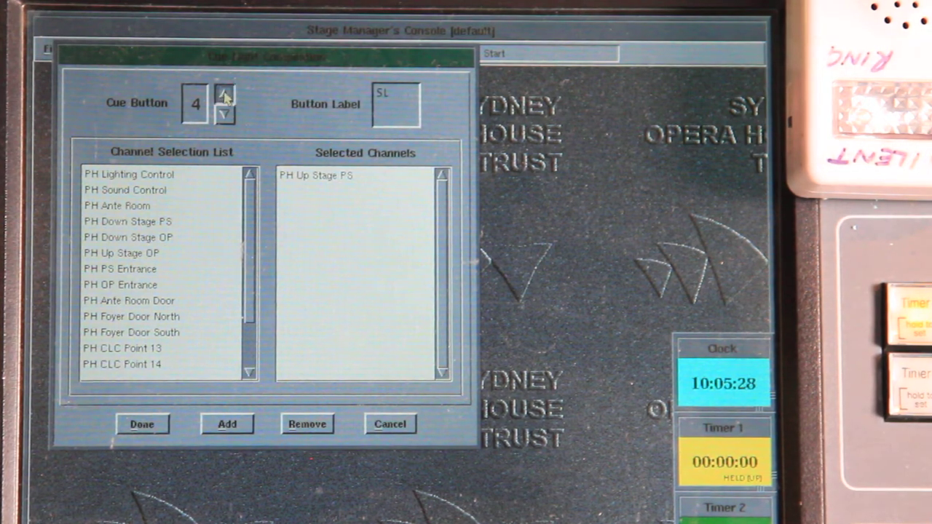
# Switch to cue button 9 and select PH Down Stage OP for assignment.
pyautogui.click(227, 91)
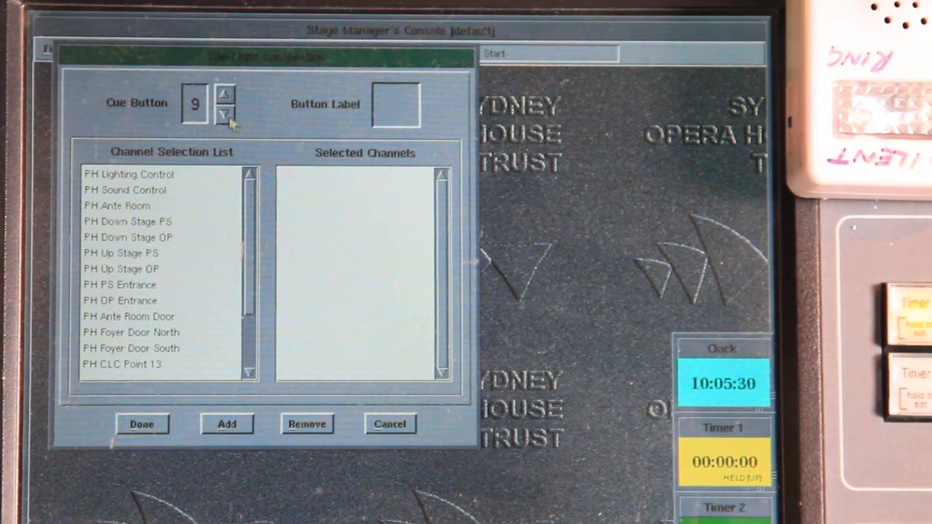
pyautogui.moveTo(164, 225)
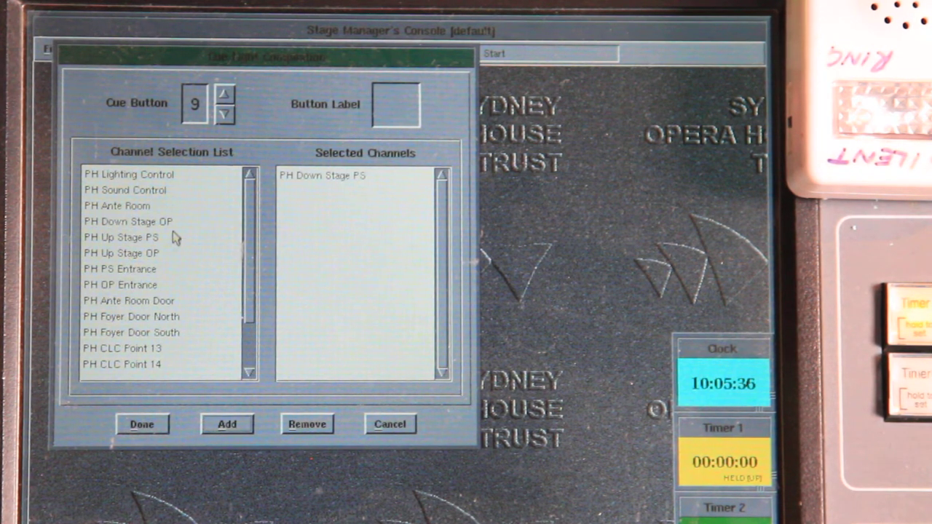
pyautogui.click(128, 221)
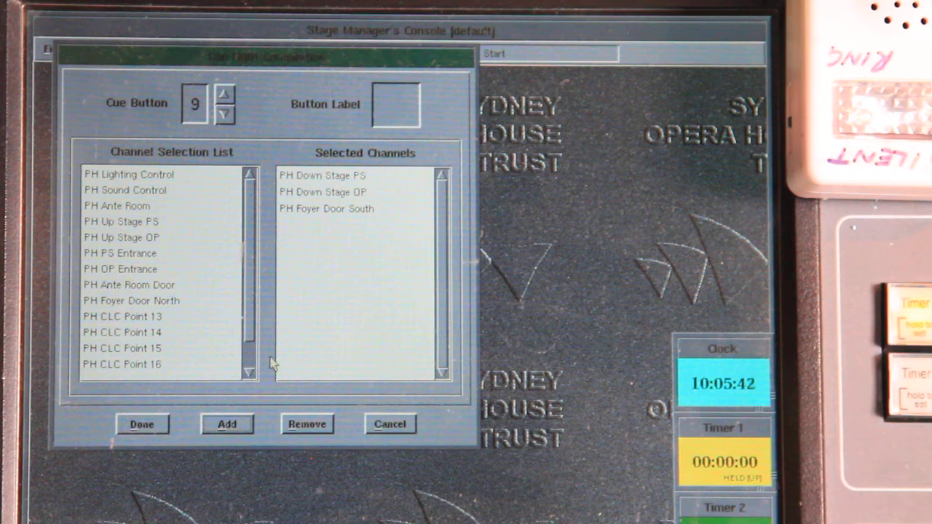
# Label cue button 9 'Cue 21' in the Button Label field.
pyautogui.click(395, 105)
pyautogui.write('Cue')
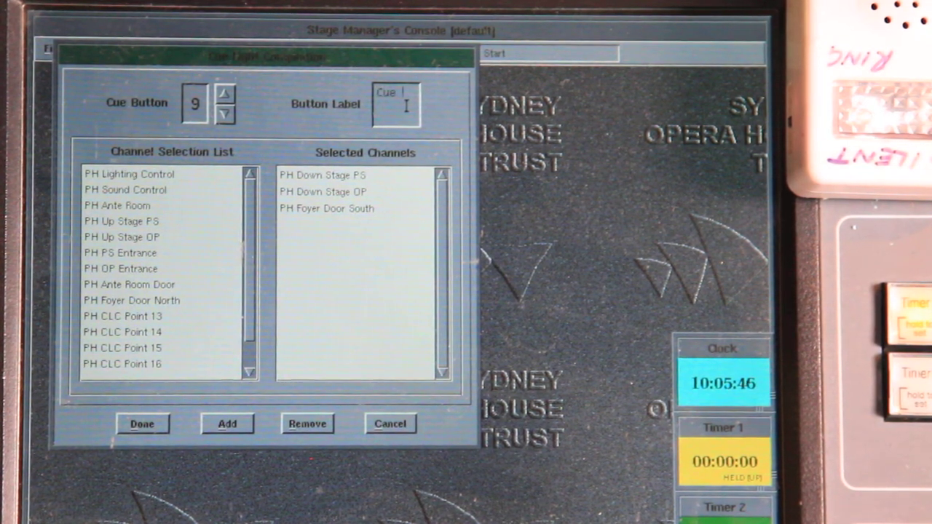
pyautogui.write('21')
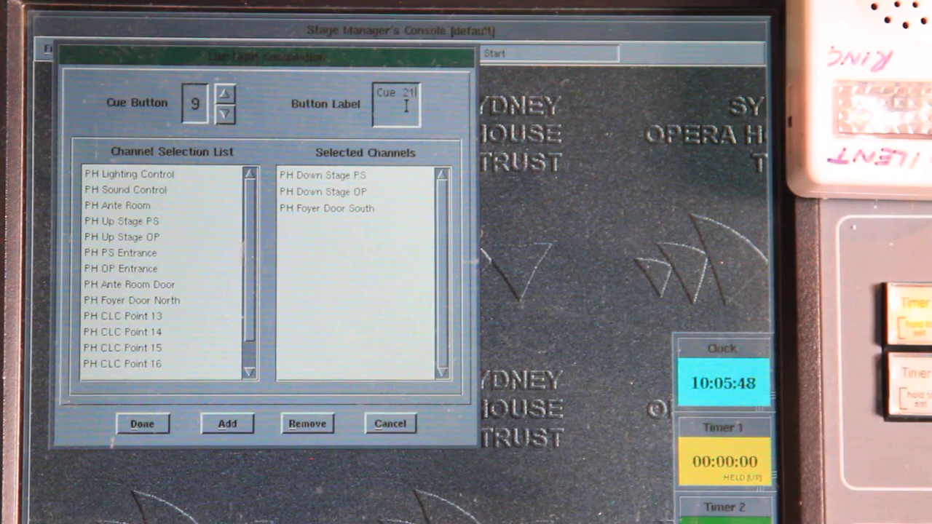